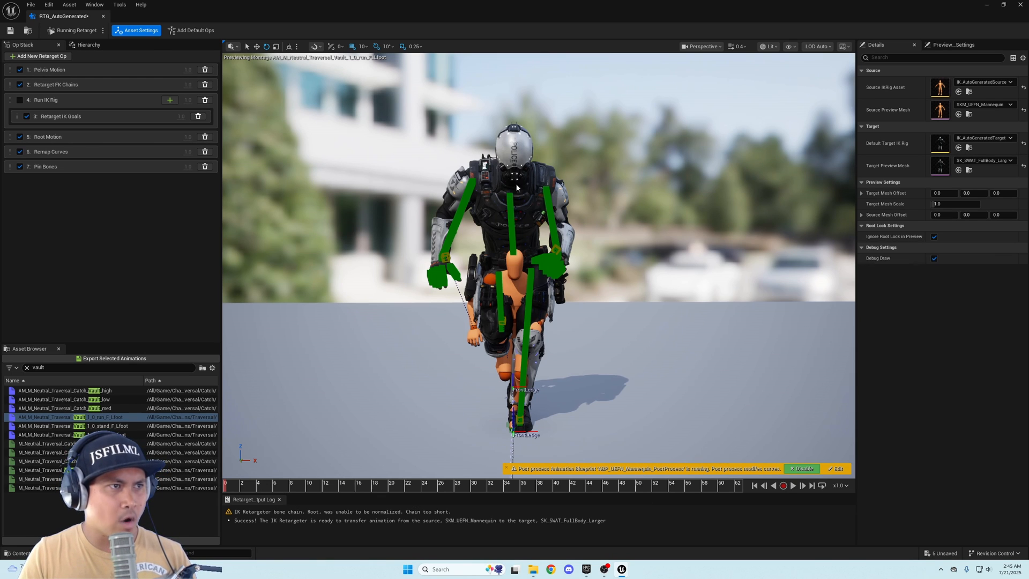
Switch to the DefaultLevel tab to view the level and the auto-generated retarget assets.
click(310, 485)
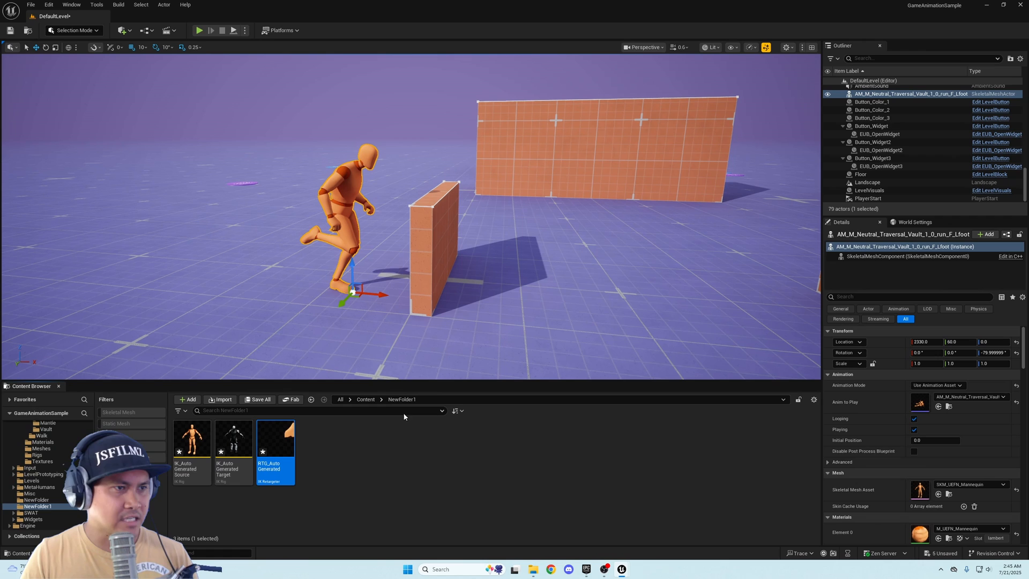
Right-click the vault montage, then return to the RTG_AutoGenerated retargeter tab.
right_click(191, 439)
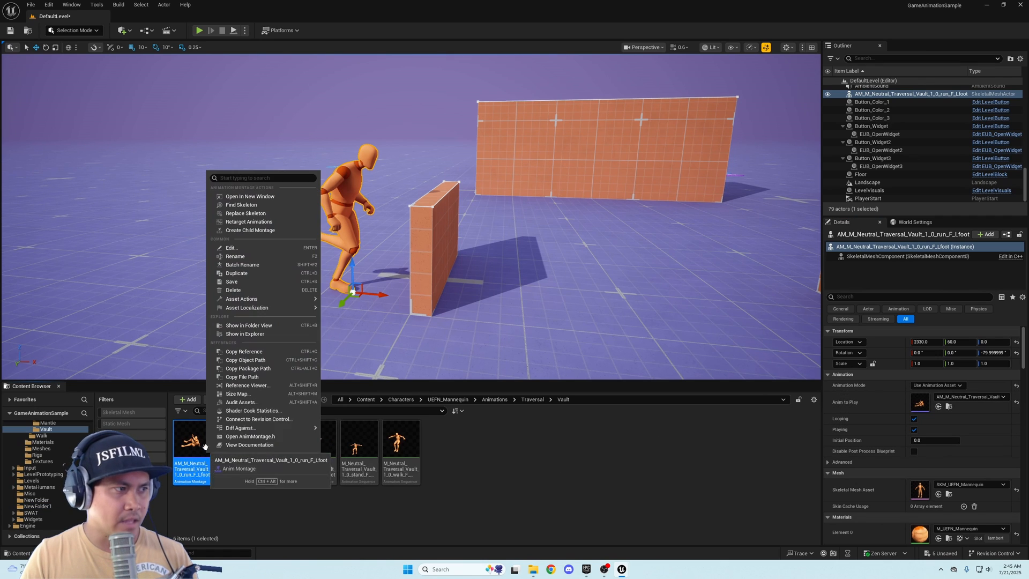
click(249, 221)
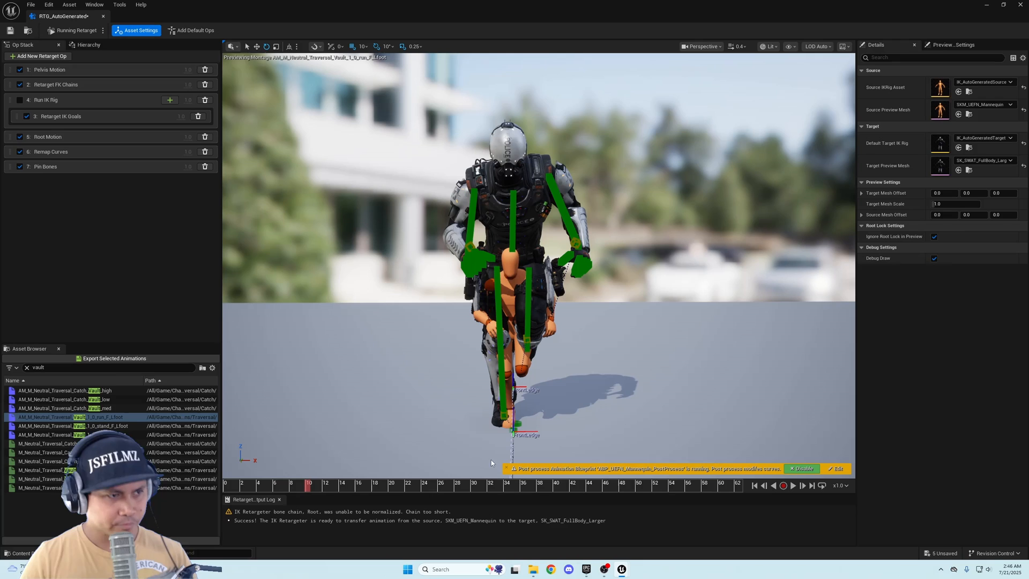
mouse_move(87, 59)
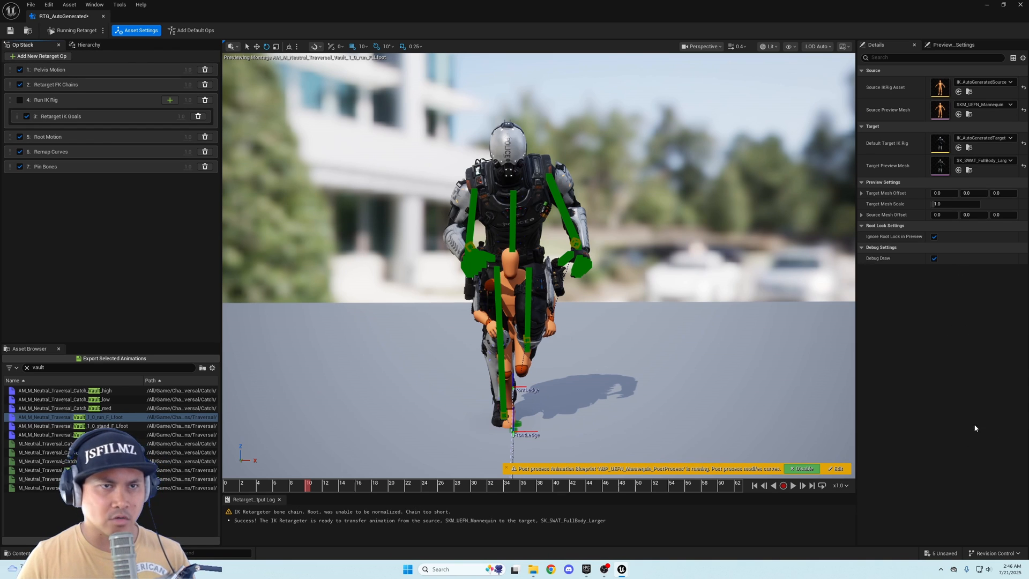
mouse_move(86, 60)
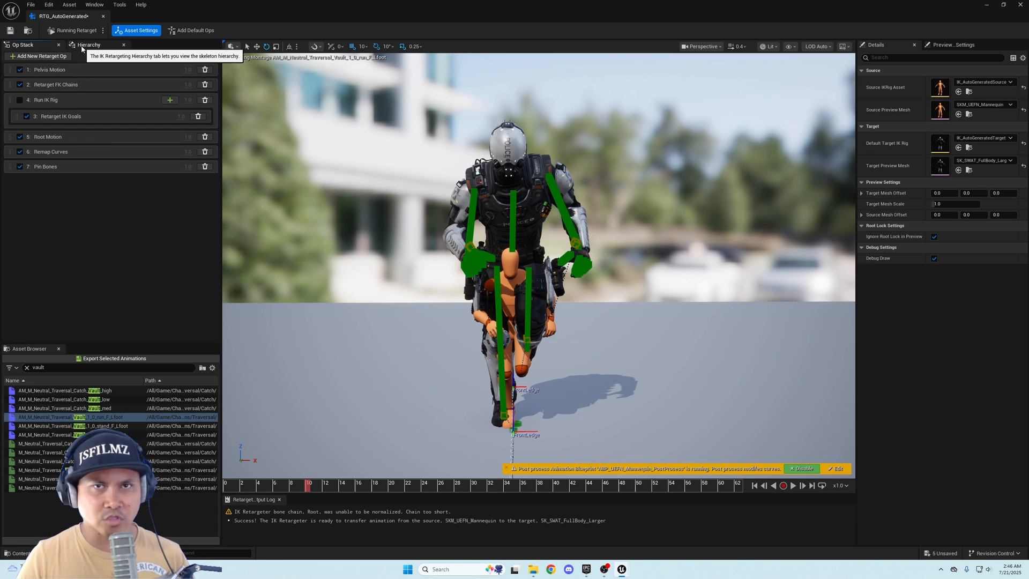
click(84, 45)
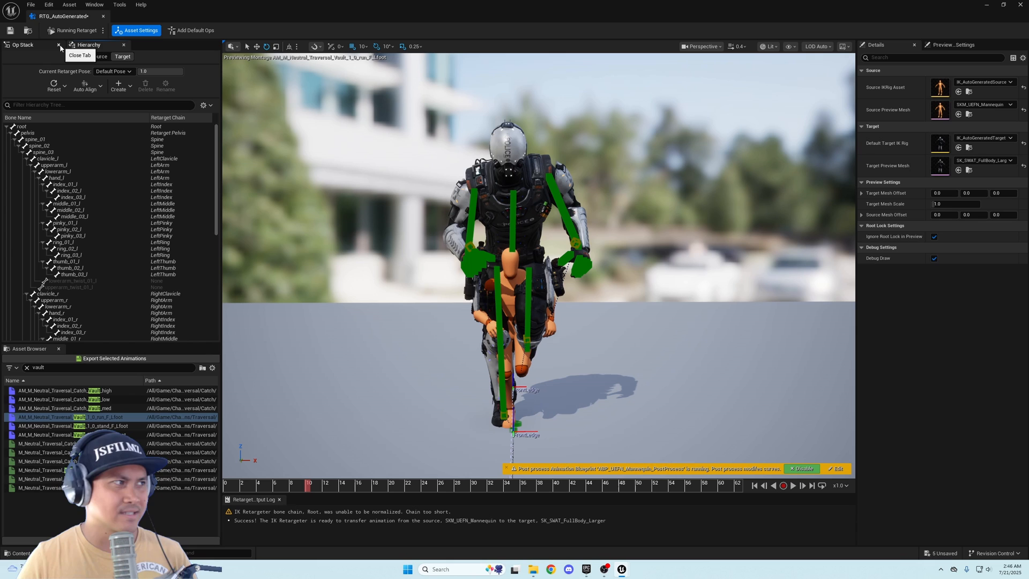
click(20, 45)
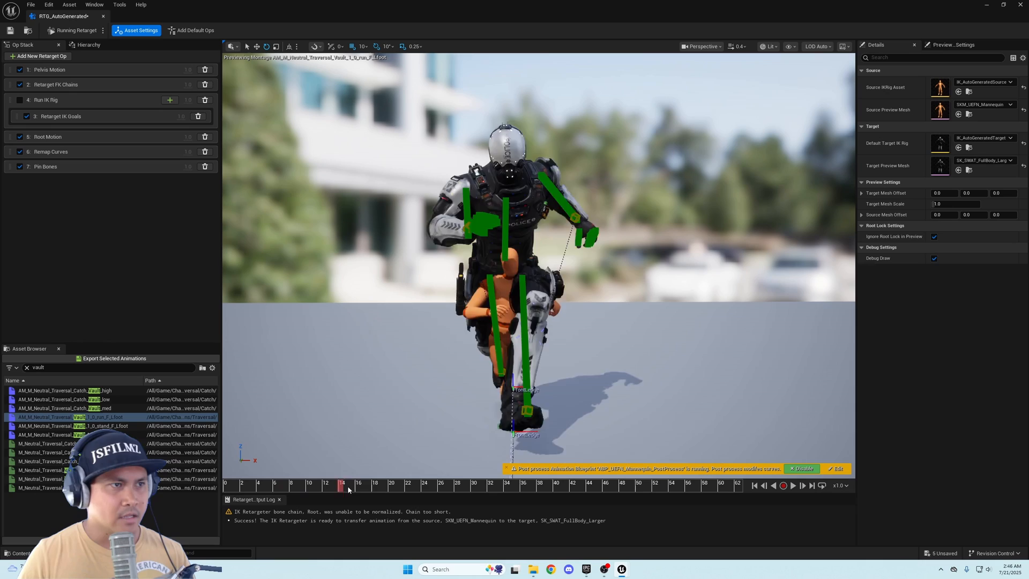
drag(341, 485, 490, 485)
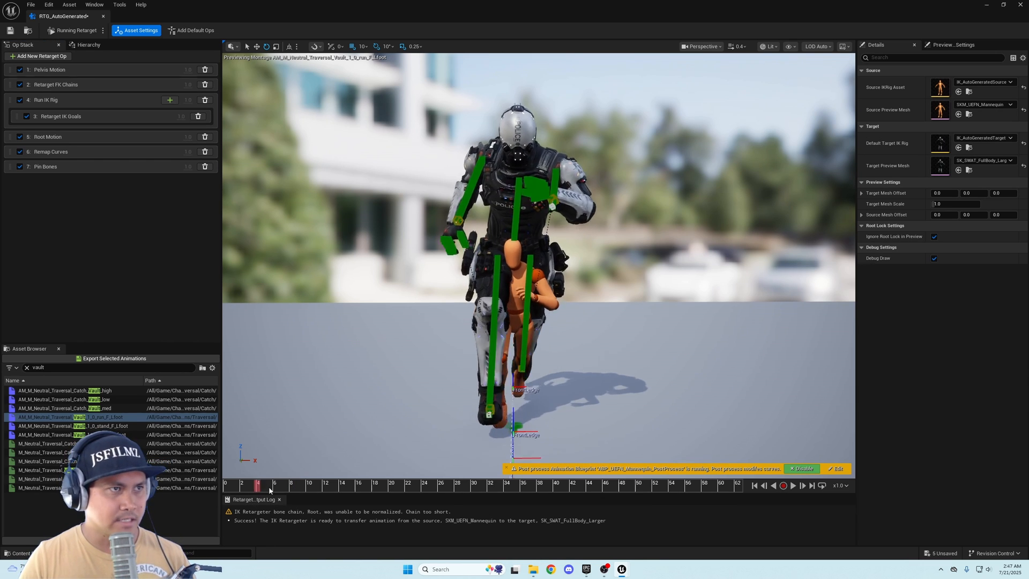
In Retarget IK Goals, set Blend to Source to 1.0 for all four limb goals.
click(52, 117)
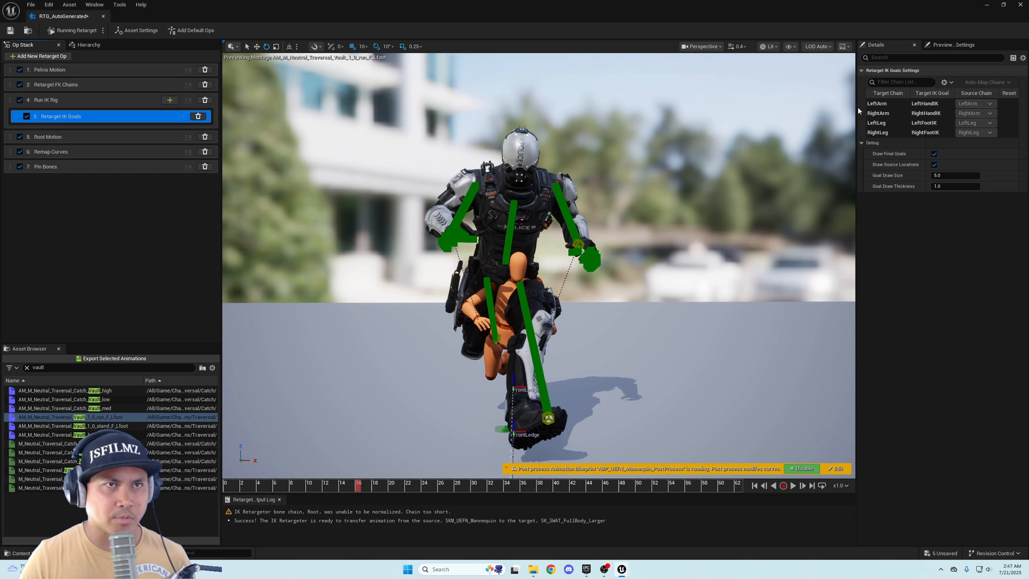
click(889, 122)
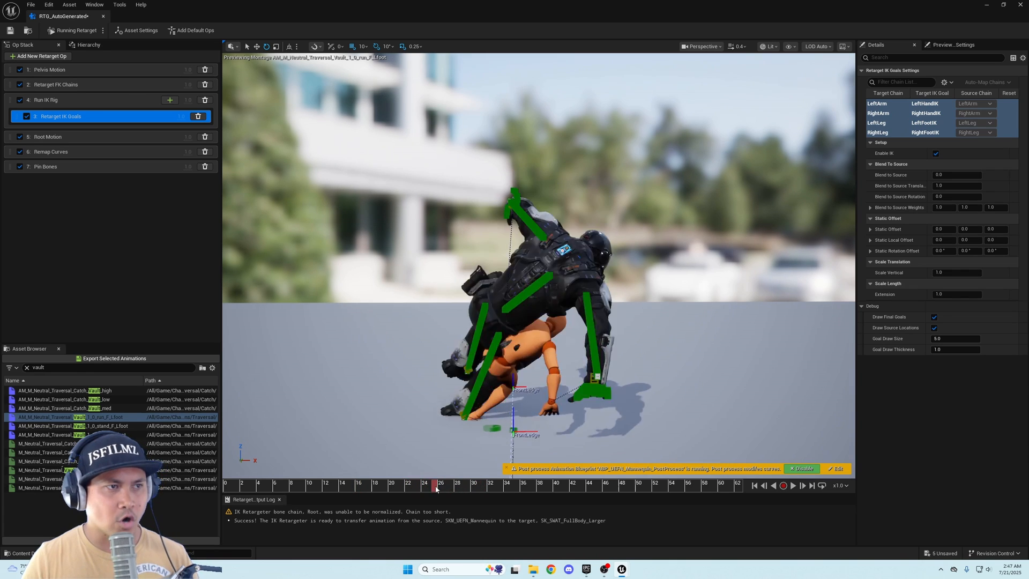
drag(435, 484, 570, 484)
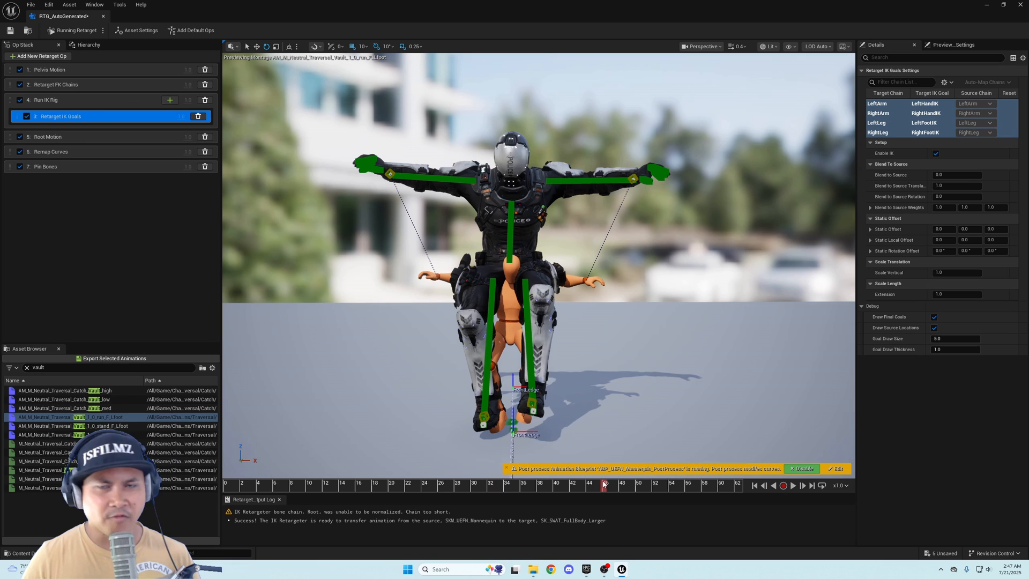
mouse_move(903, 174)
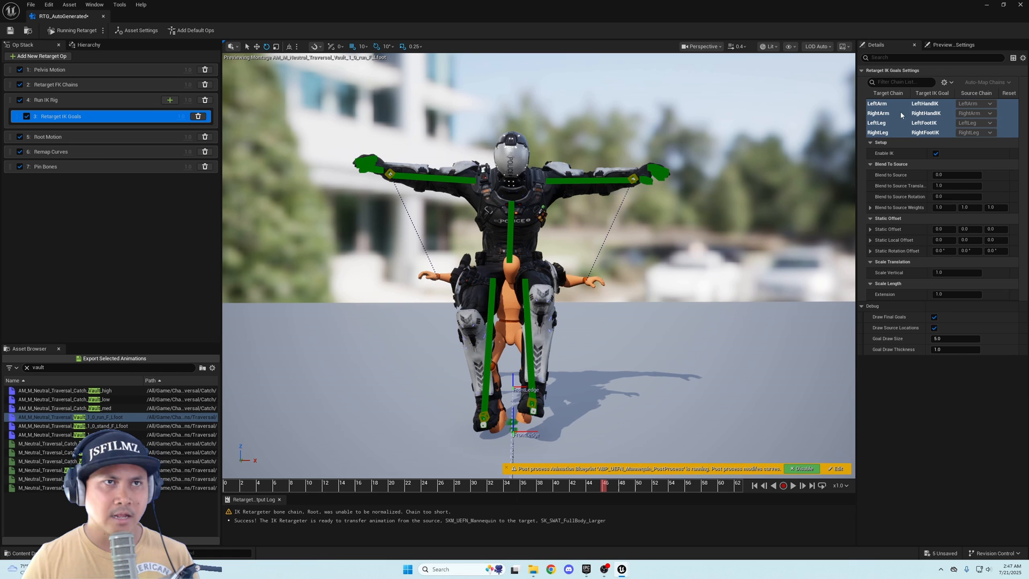
click(956, 175)
text(1)
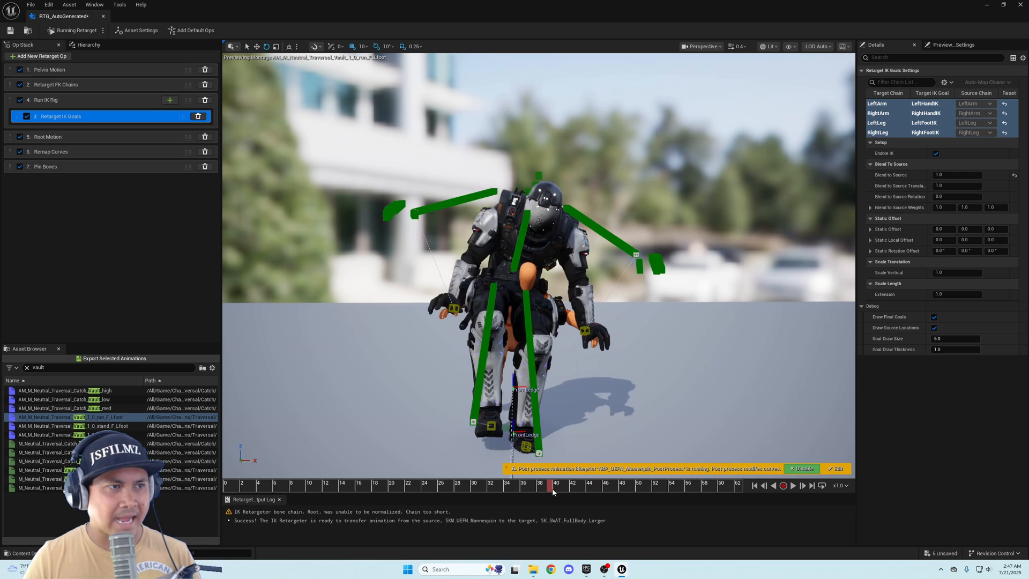
click(600, 486)
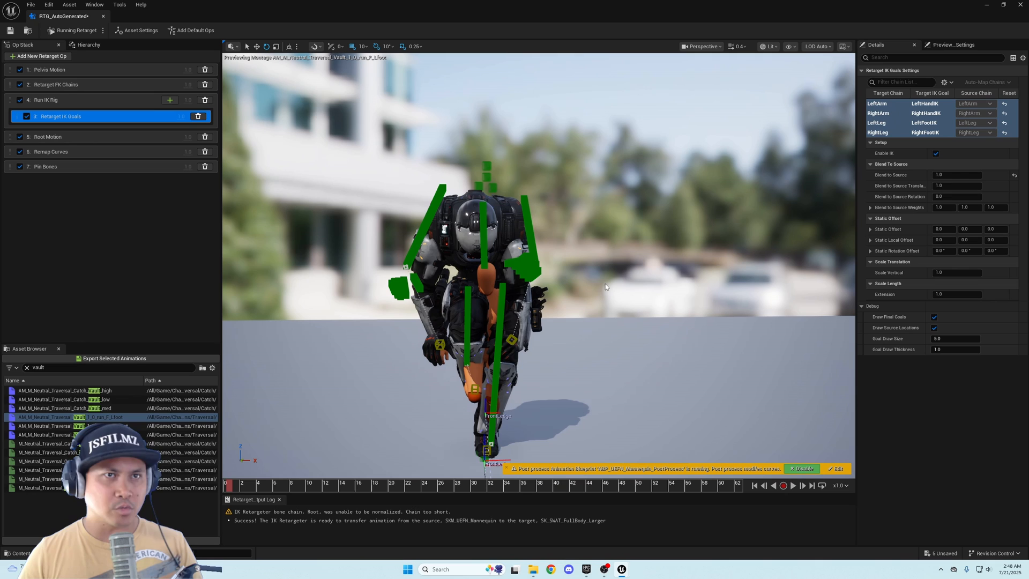
Add a Scale Source op and drag it to the top of the Op Stack.
click(34, 55)
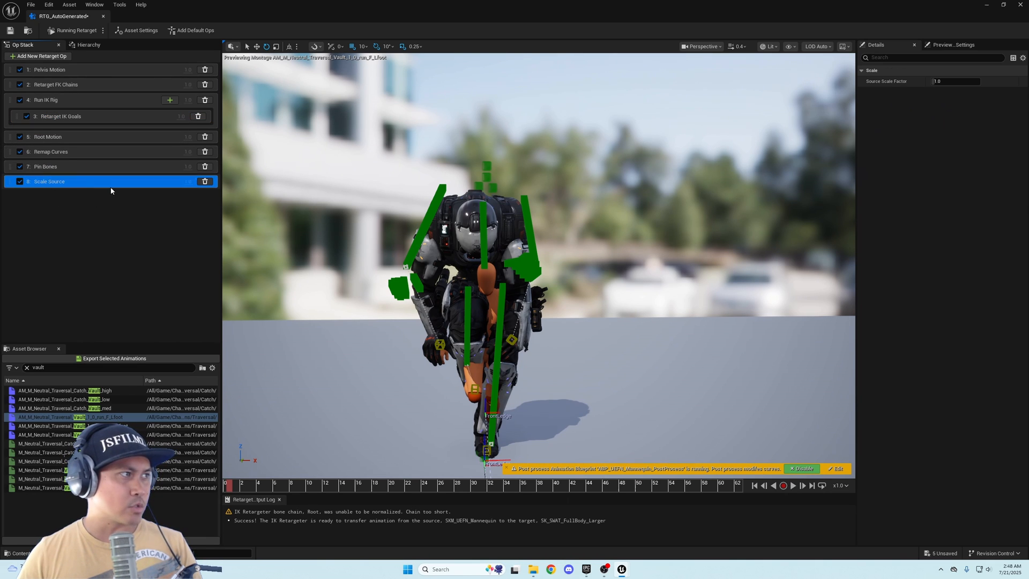
drag(49, 181, 49, 69)
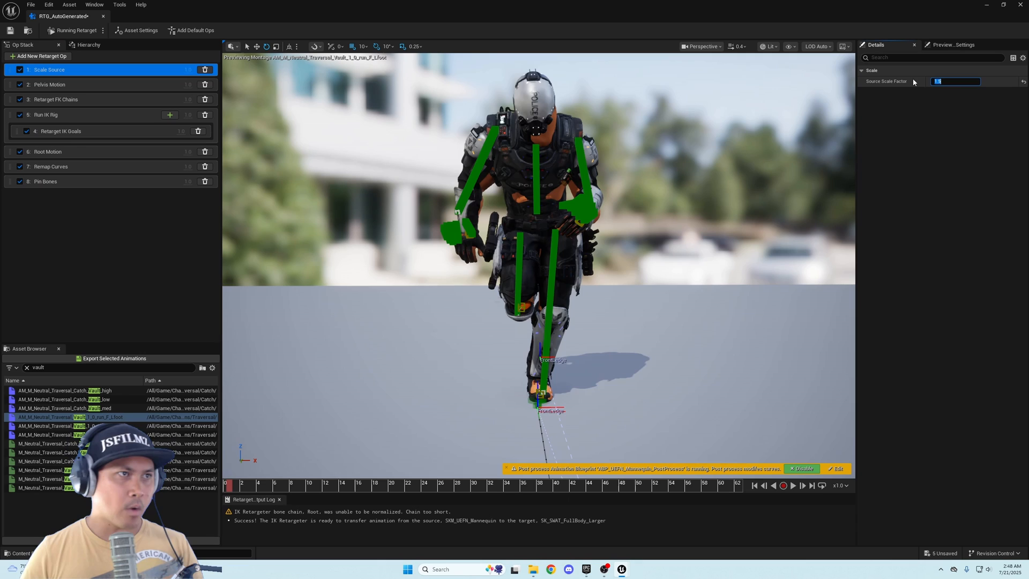
Set Source Scale Factor to 1.5 and scrub through the vault animation.
text(1.5)
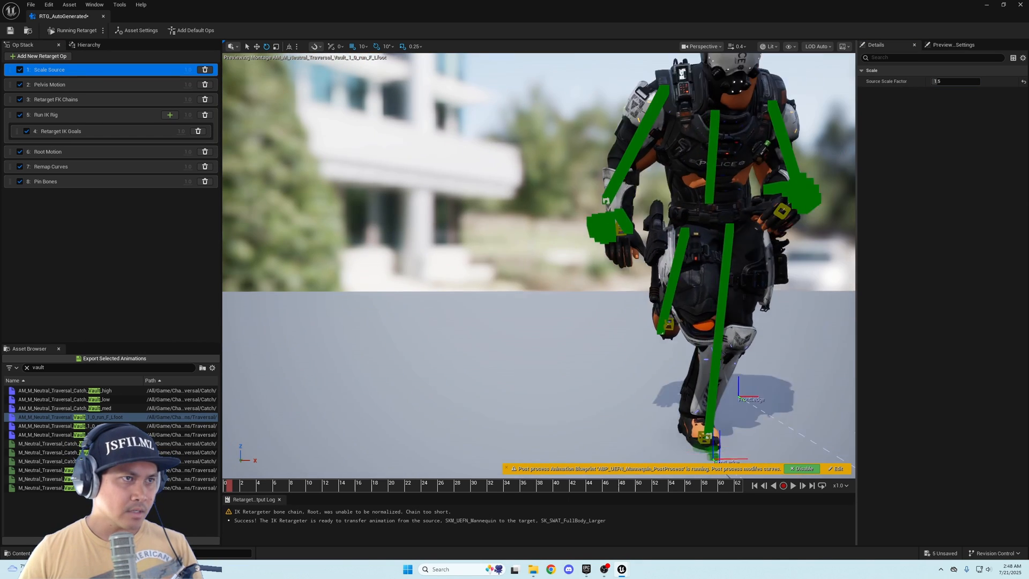
click(281, 484)
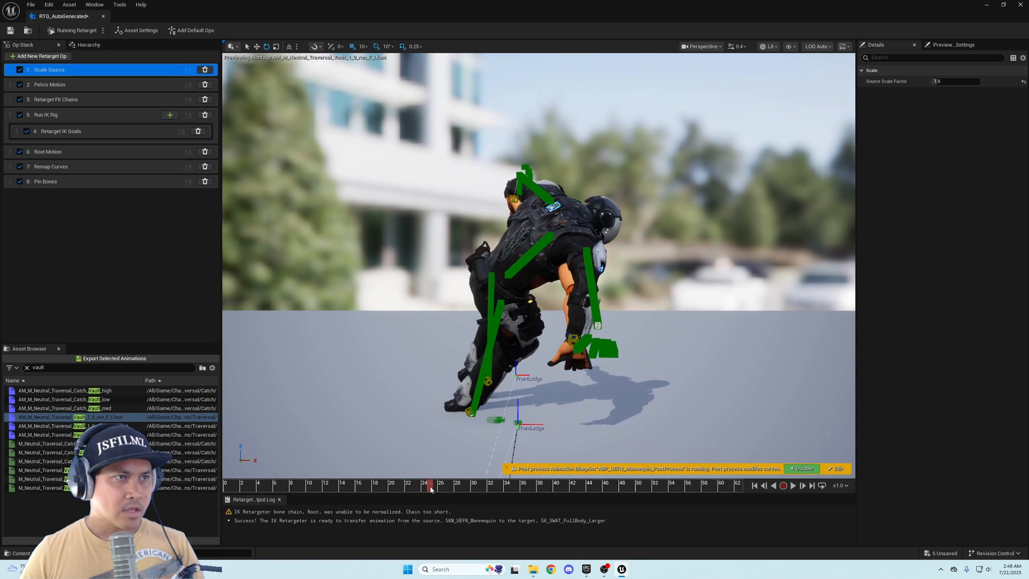
drag(431, 483, 458, 483)
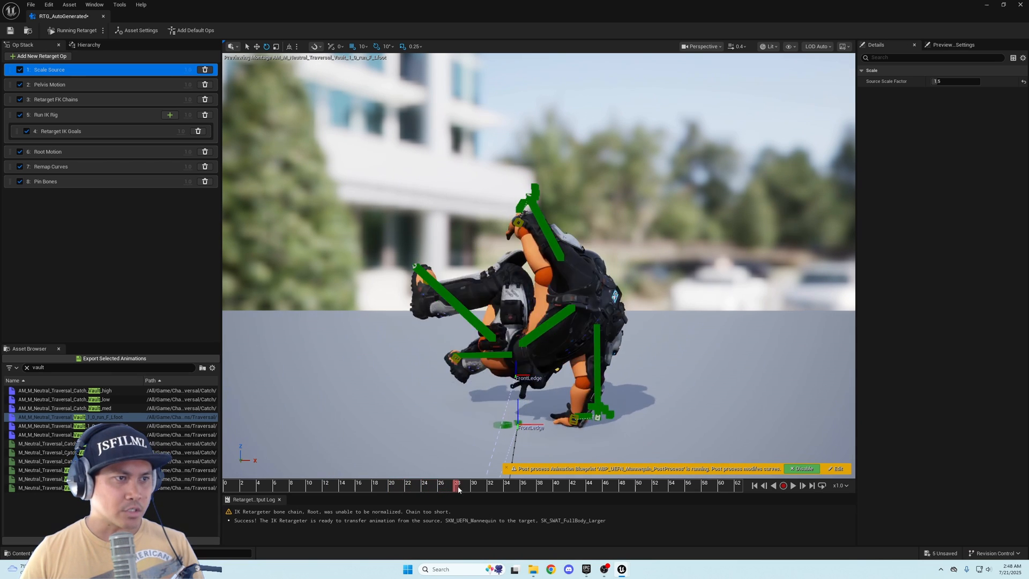
drag(458, 489, 553, 489)
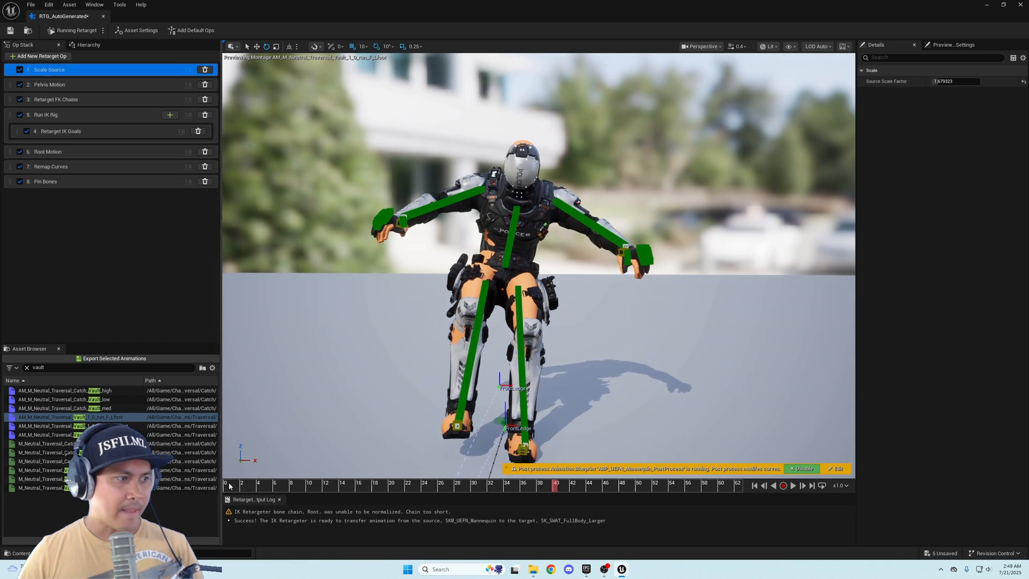
Jump between early, mid and late vault frames to check the scaled SWAT pose.
click(349, 485)
text(1.6)
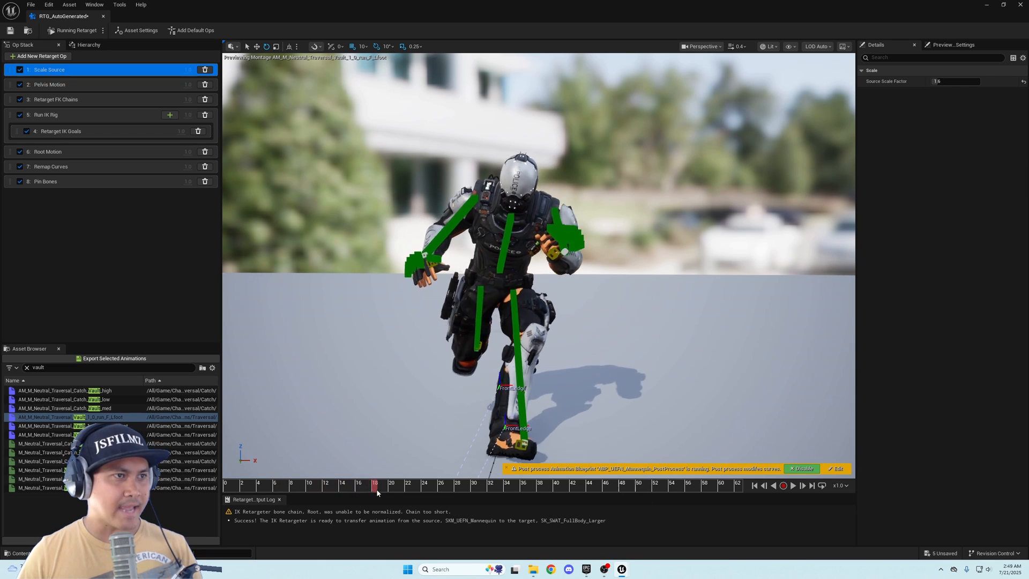
drag(376, 484, 442, 484)
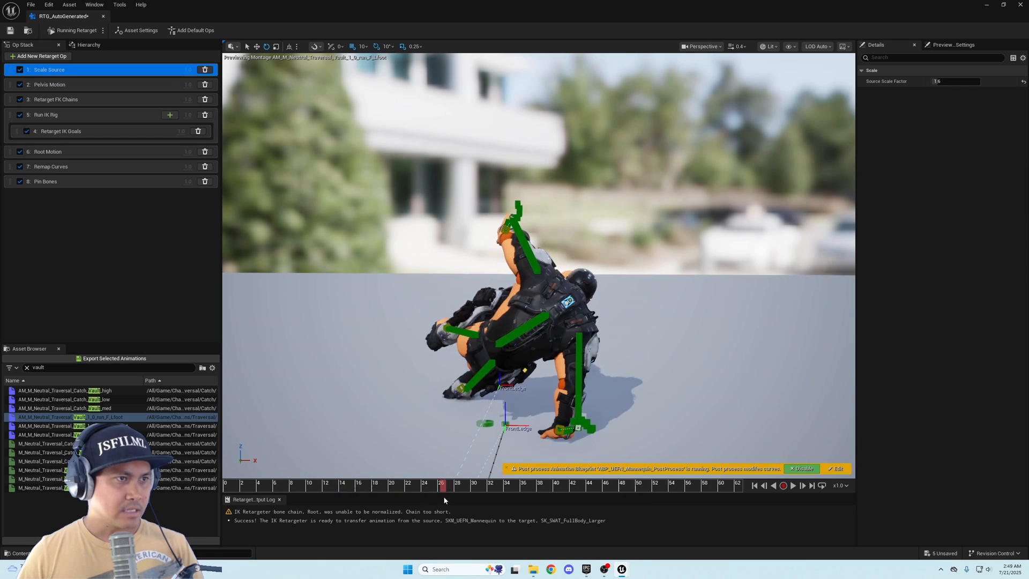
click(541, 485)
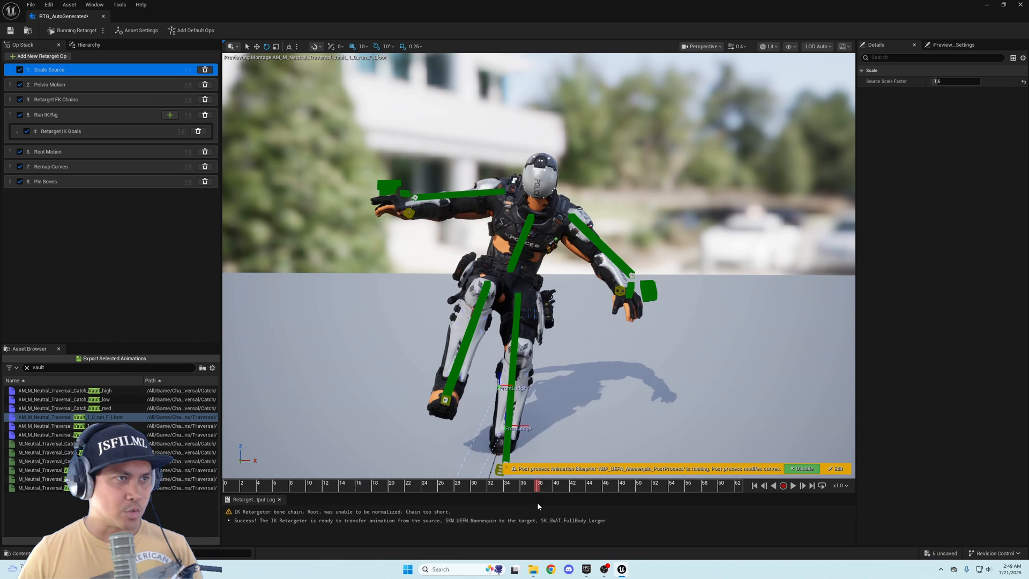
click(630, 487)
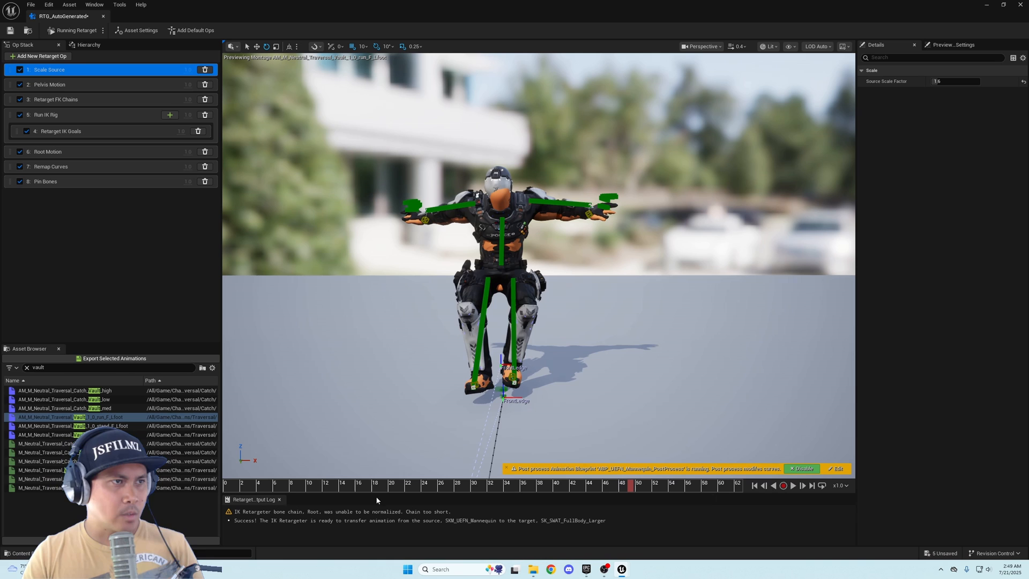
click(343, 484)
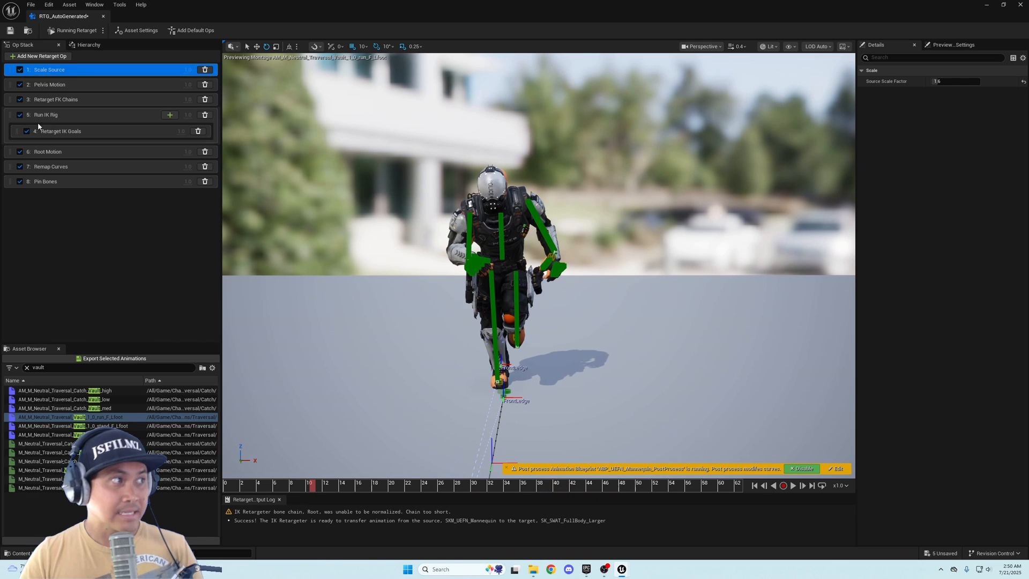
click(51, 131)
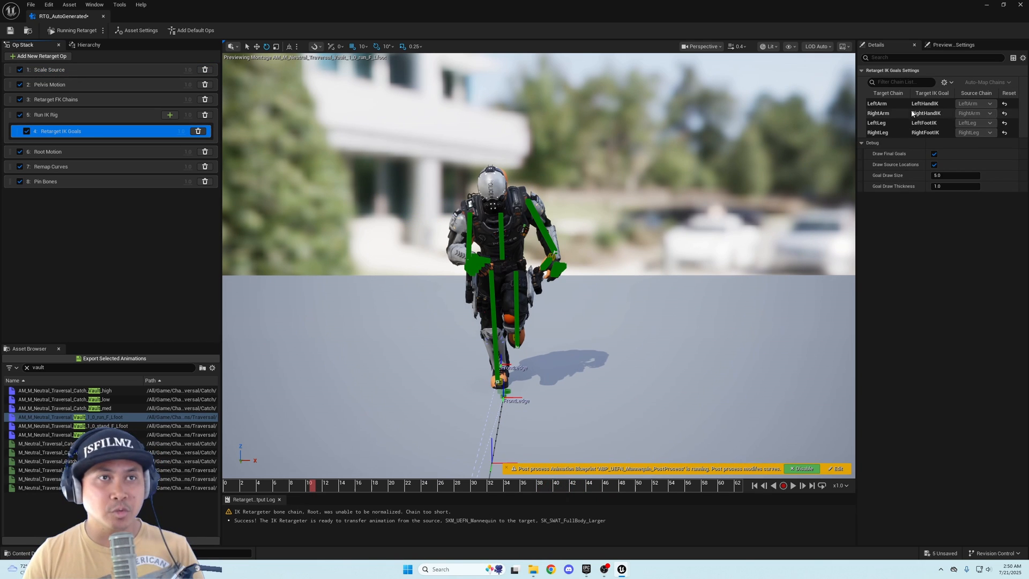
click(877, 103)
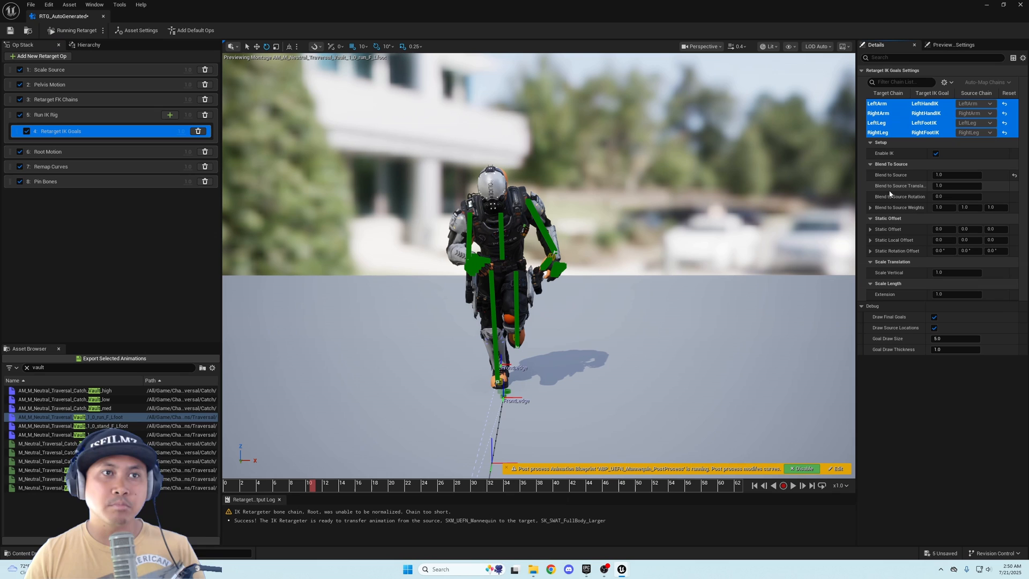
mouse_move(597, 377)
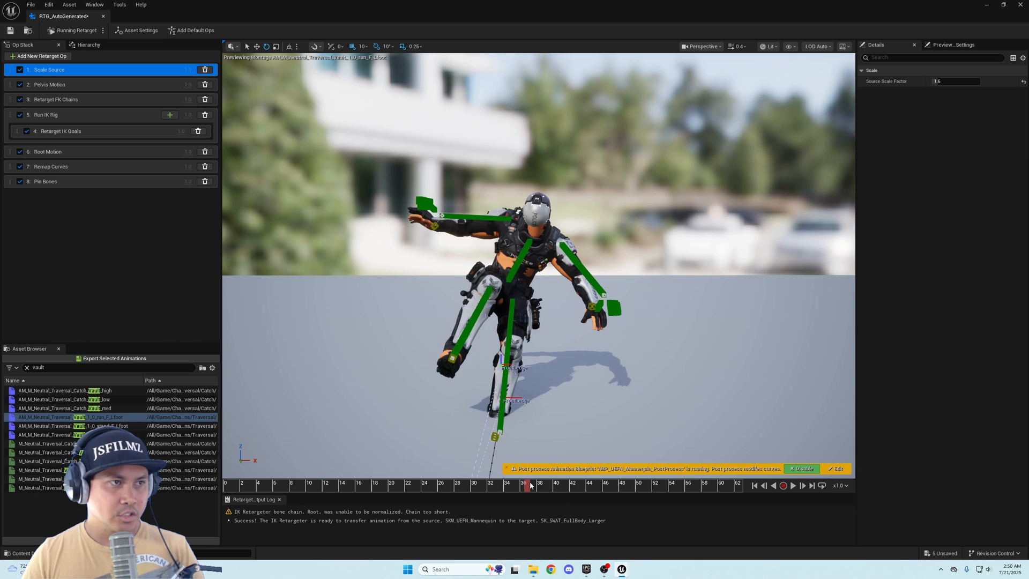
drag(529, 485, 588, 484)
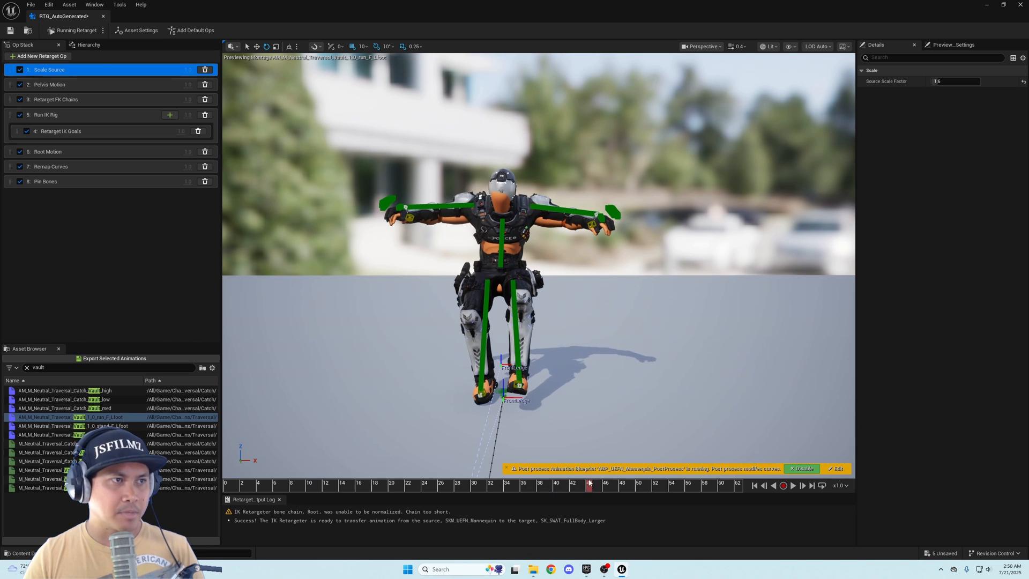